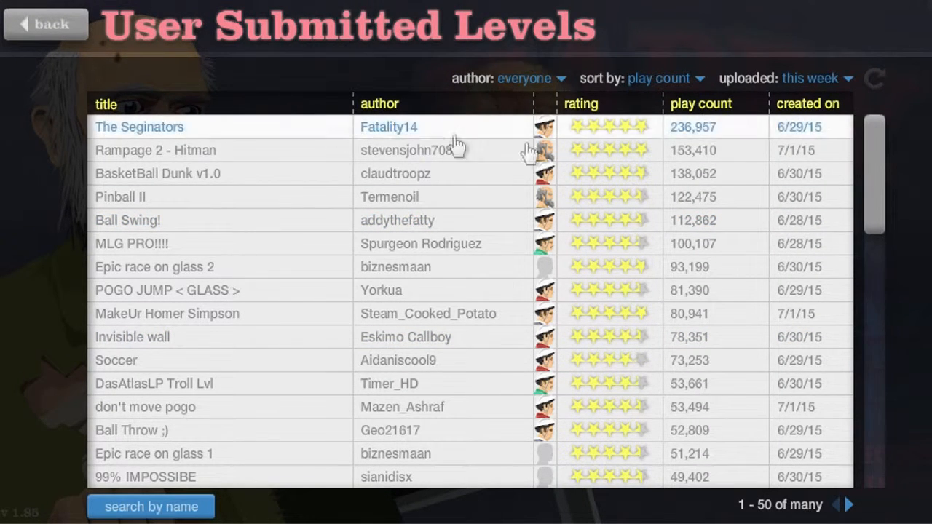
# - Expand The Seginators entry in the user levels list to show its author comments and ratings
pyautogui.click(140, 127)
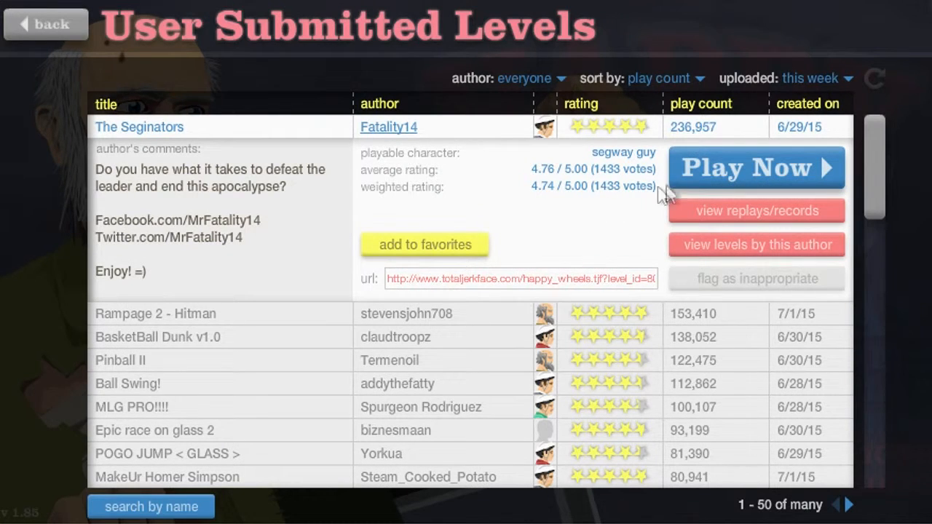
pyautogui.moveTo(469, 189)
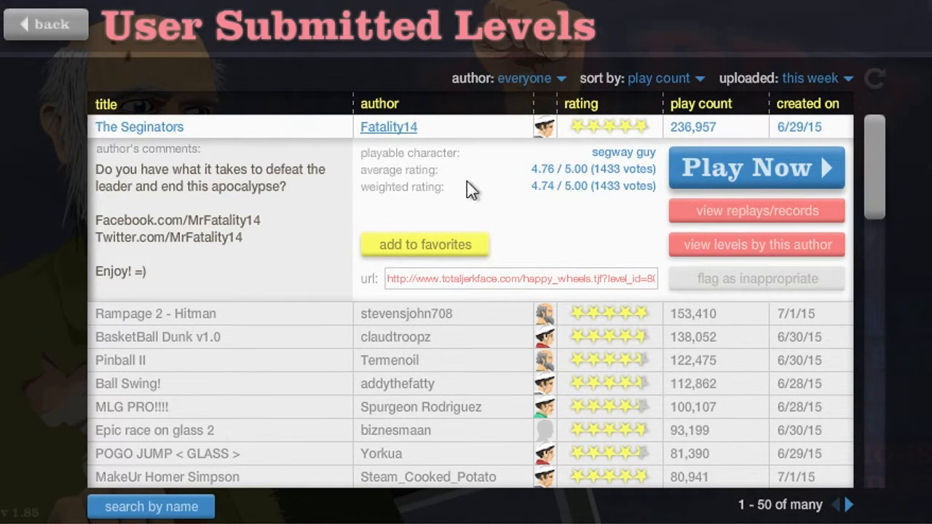
# - Play The Seginators level with the segway character via Play Now, then leave it
pyautogui.click(756, 167)
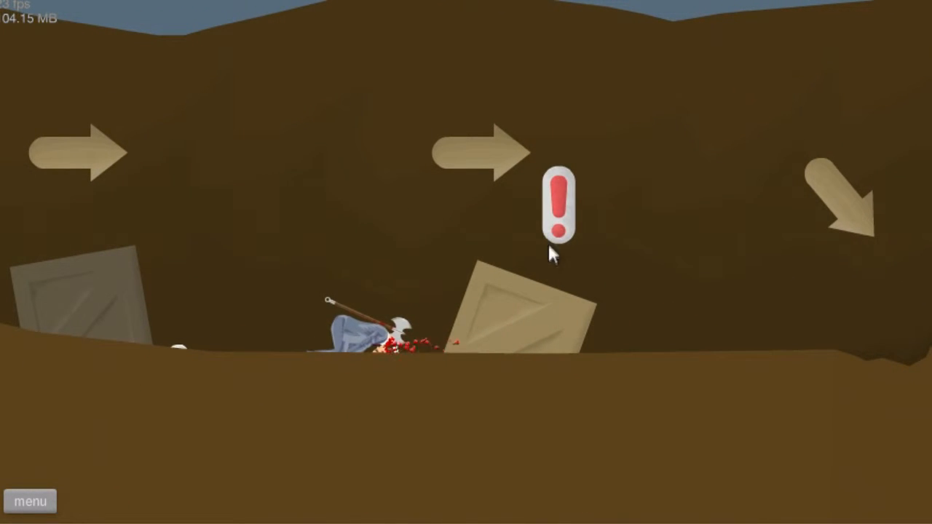
pyautogui.click(30, 501)
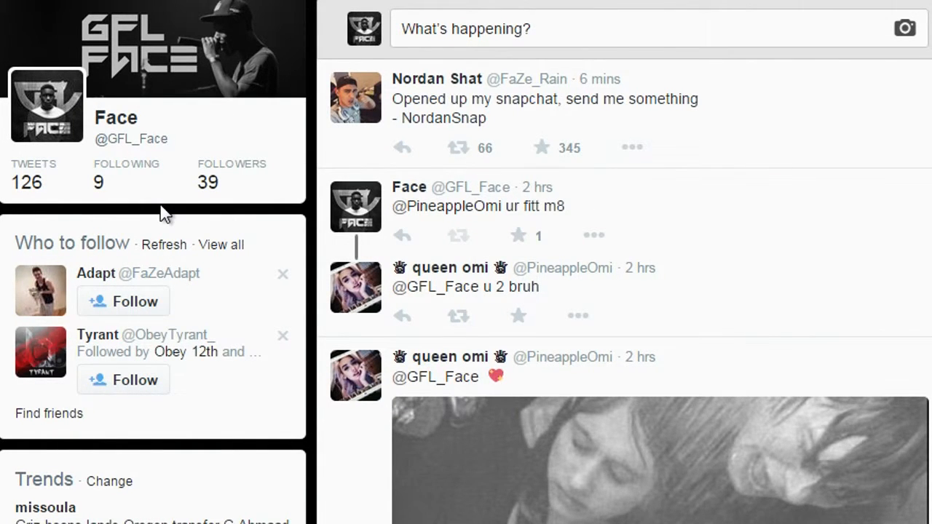
pyautogui.moveTo(197, 242)
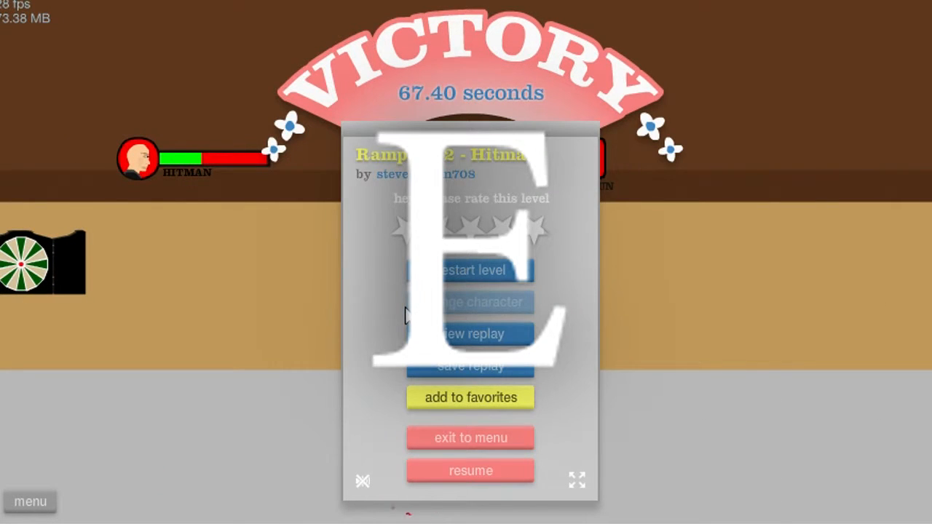
# - Leave the completed Rampage 2 - Hitman level from its victory menu
pyautogui.click(470, 269)
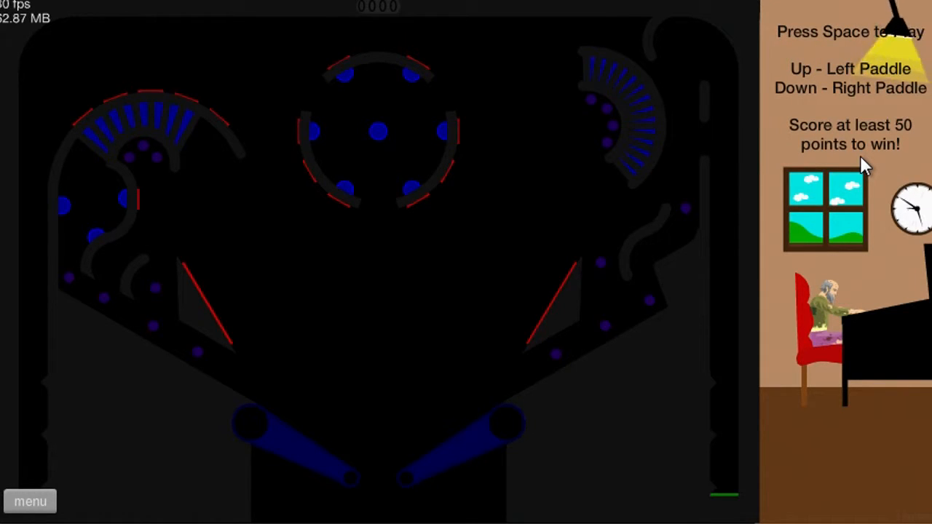
# - Launch the Pinball II ball with Space, return to the list and start Design your Homer Simpson 2
pyautogui.press('space')
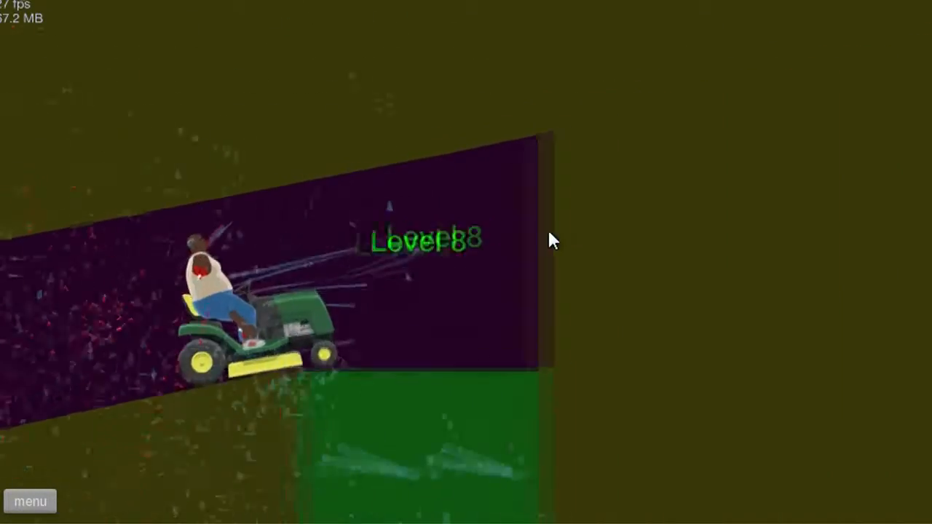
pyautogui.click(30, 501)
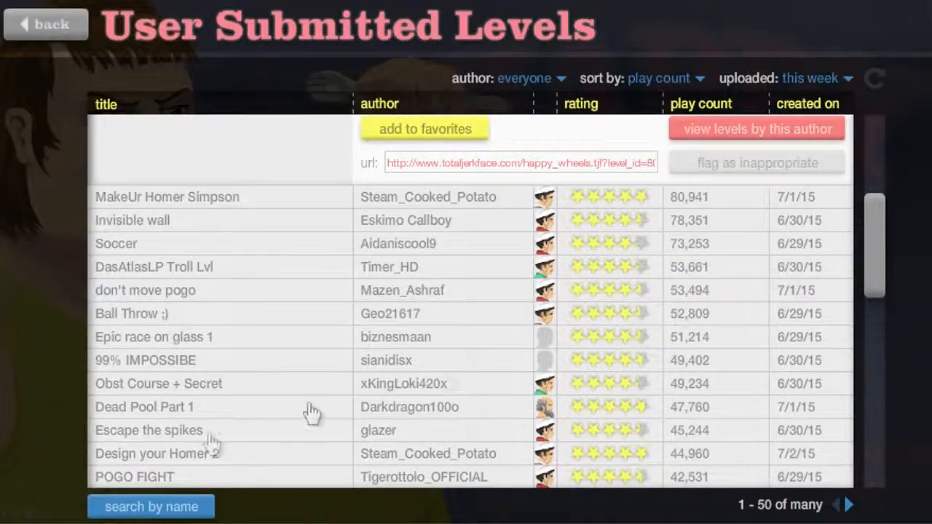
pyautogui.click(157, 453)
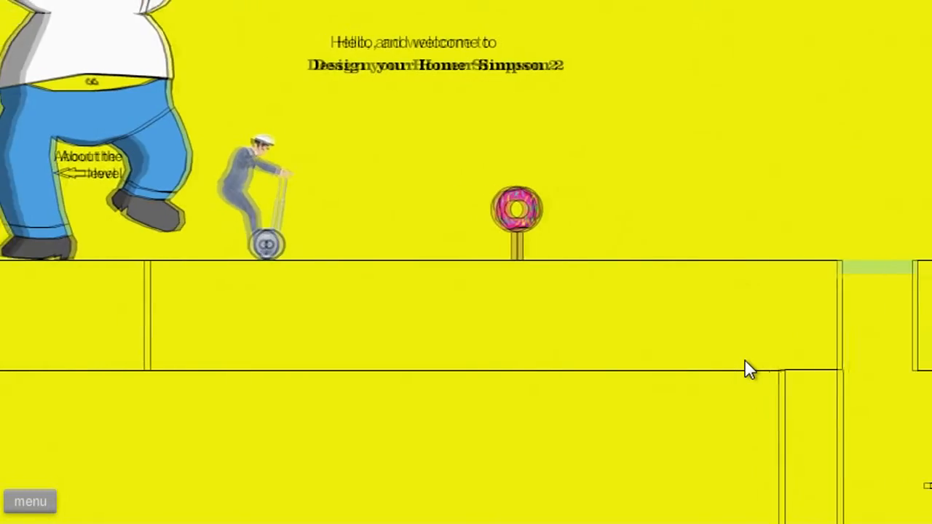